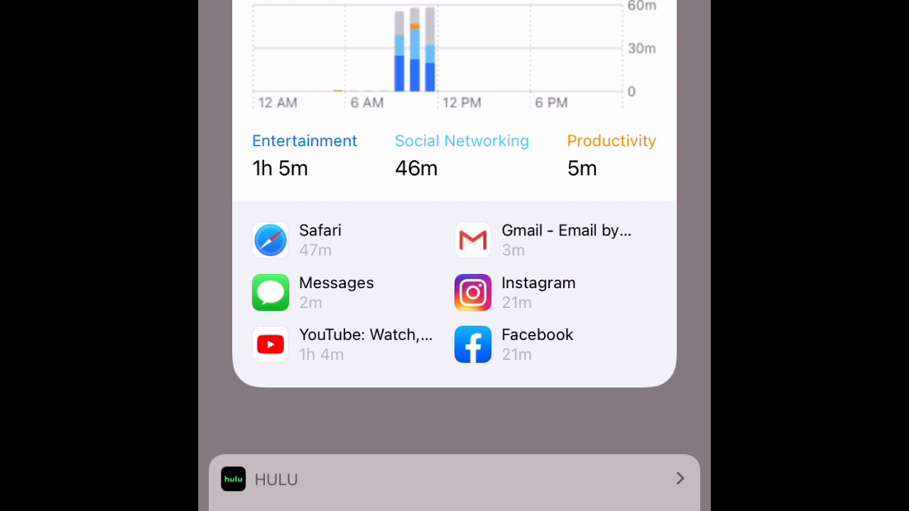
Scroll the Today View to the Screen Time widget showing usage by category and app.
scroll("down", 3)
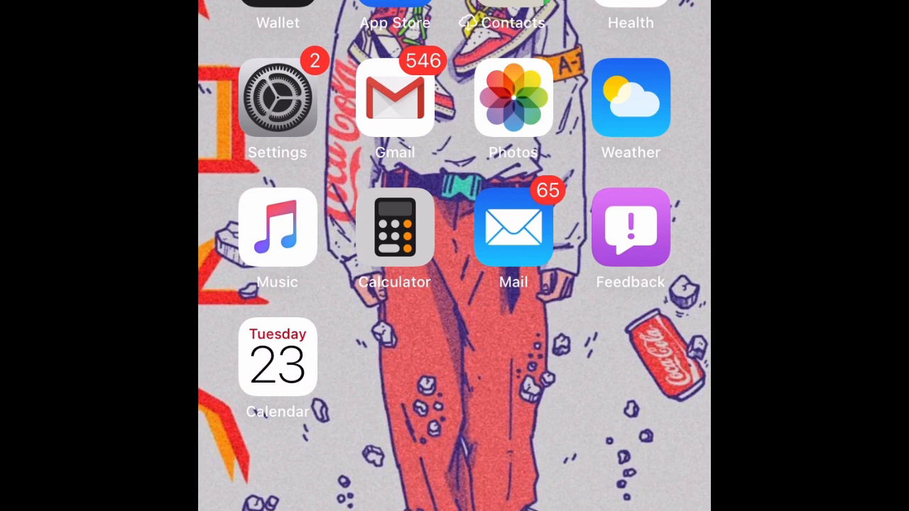
scroll("left", 3)
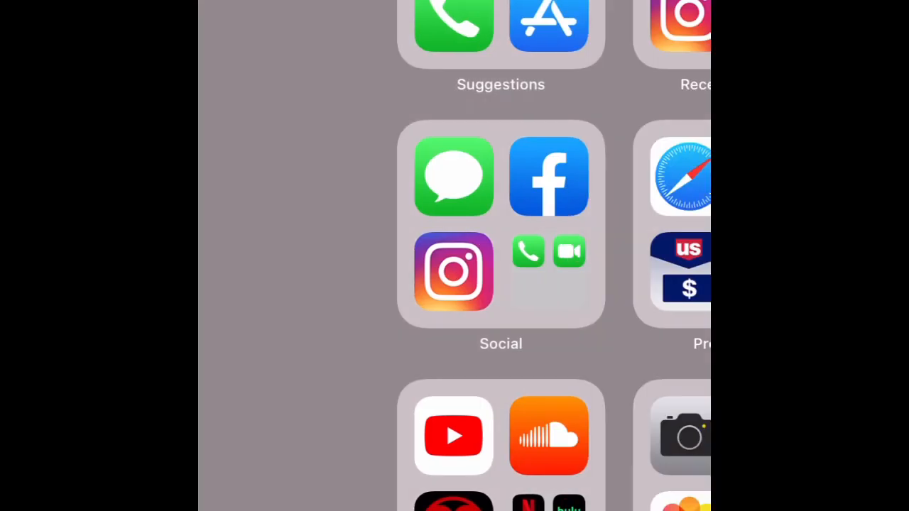
scroll("up", 3)
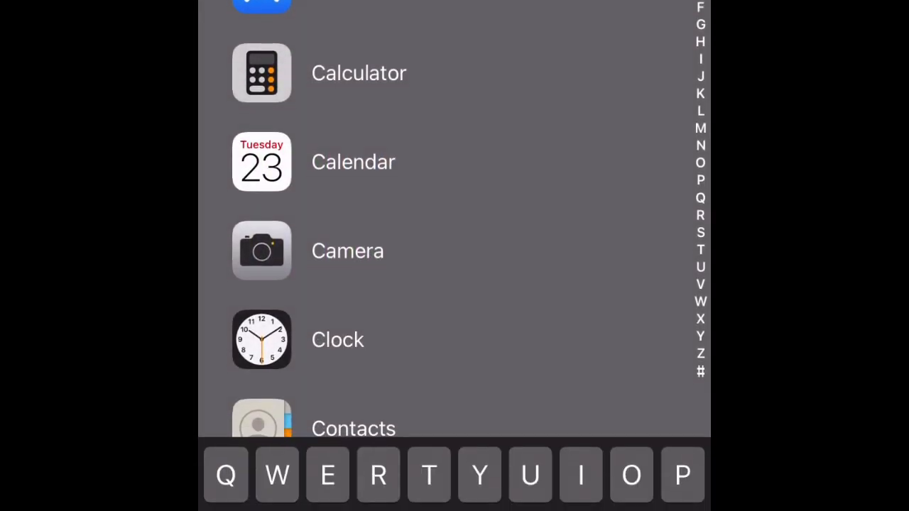
scroll("down", 3)
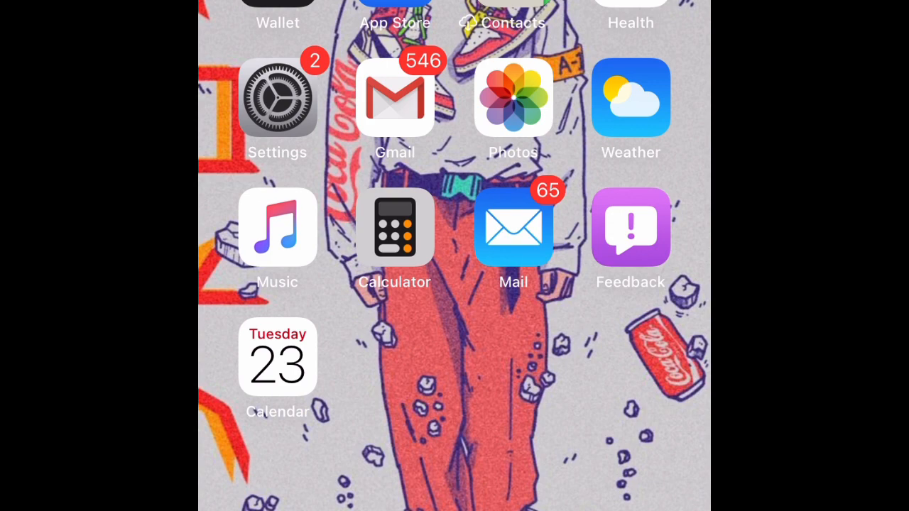
left_click(277, 227)
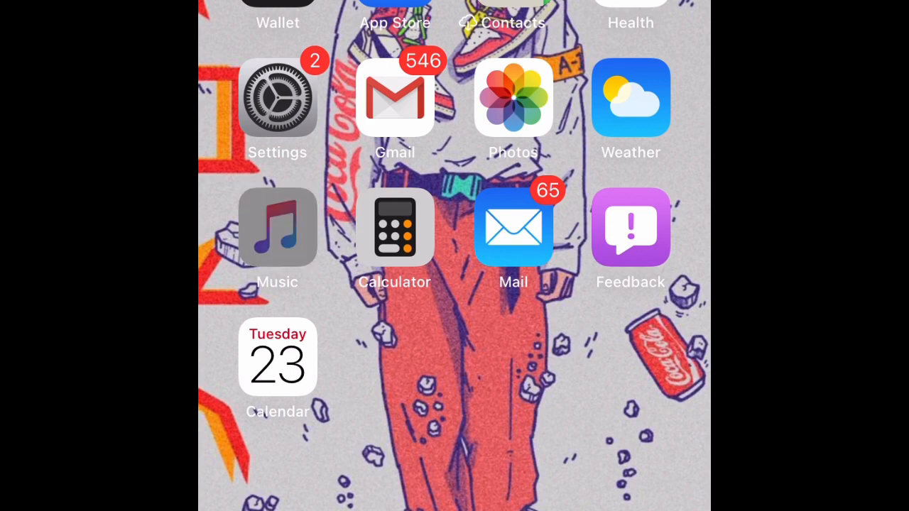
left_click(277, 228)
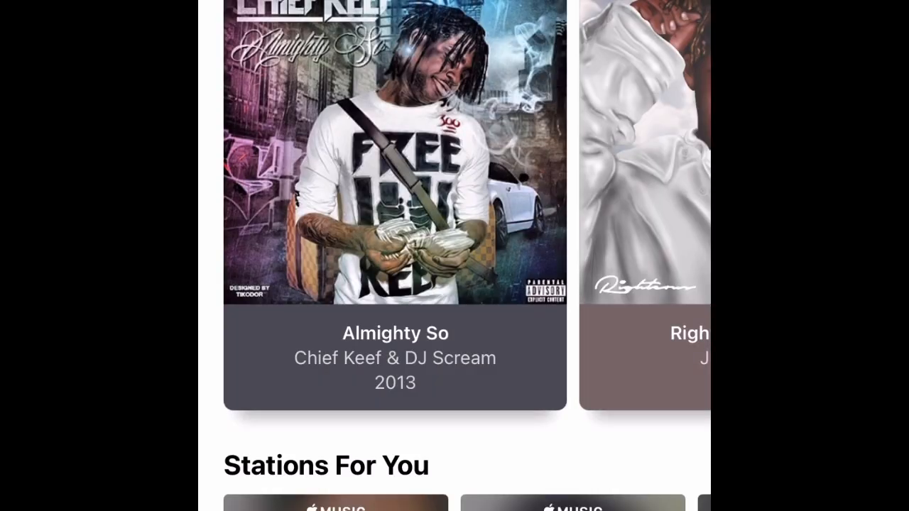
scroll("up", 3)
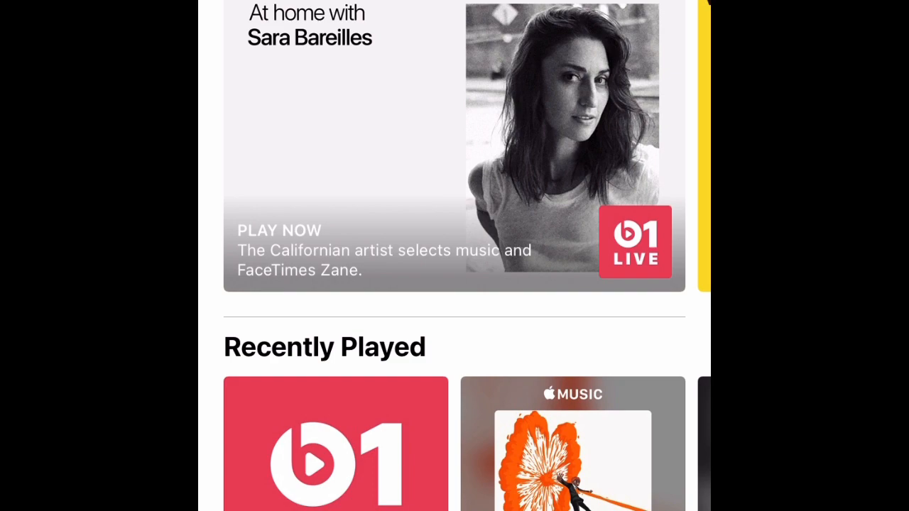
scroll("down", 3)
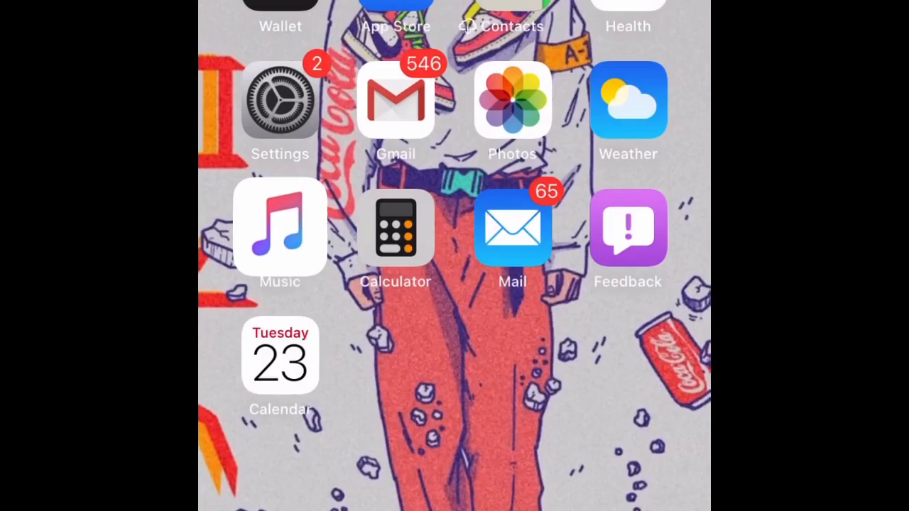
Enter home screen edit mode and place the 72% battery widget among the app icons.
left_click(395, 227)
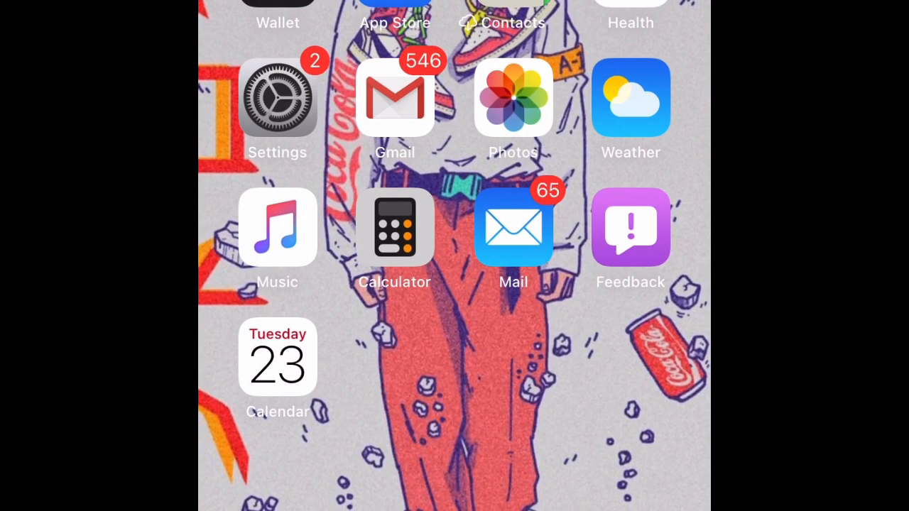
scroll("left", 3)
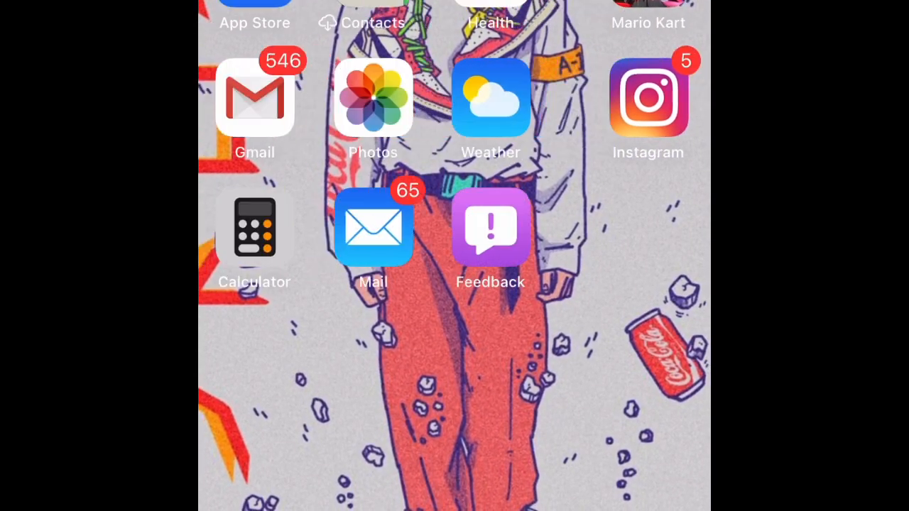
scroll("left", 3)
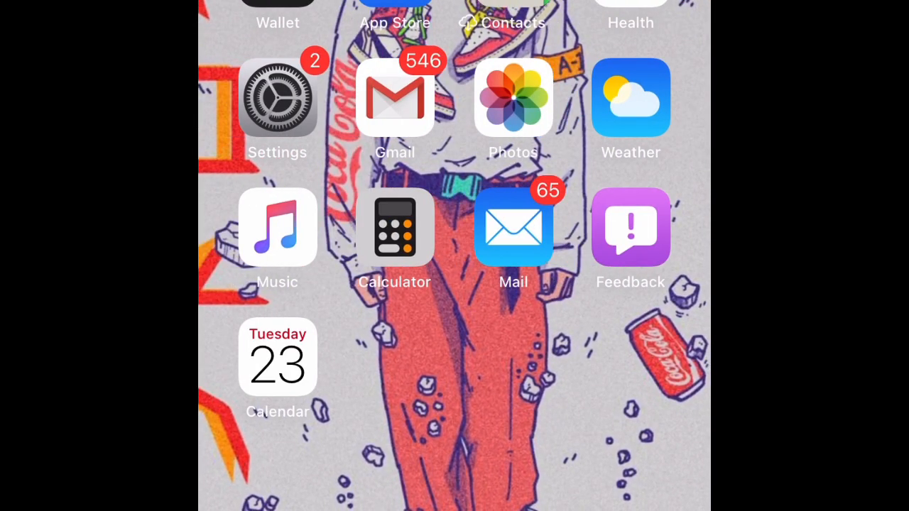
scroll("right", 3)
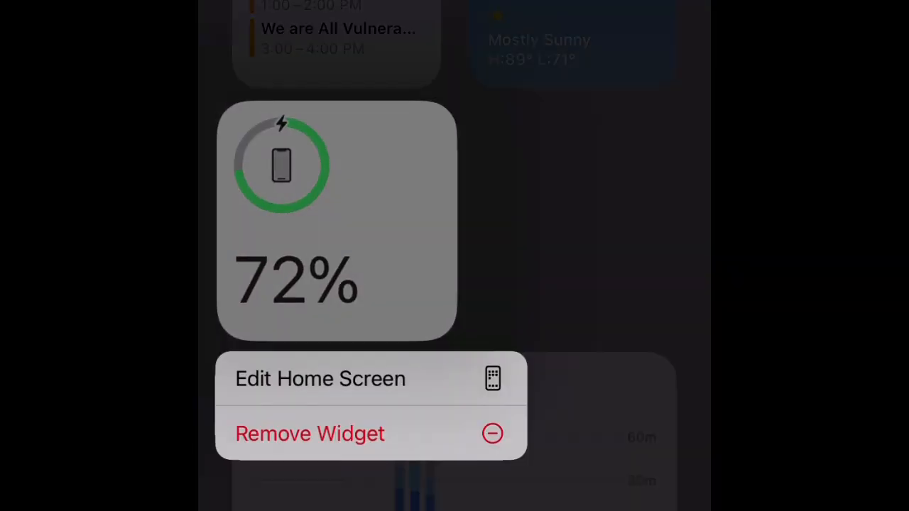
left_click(321, 378)
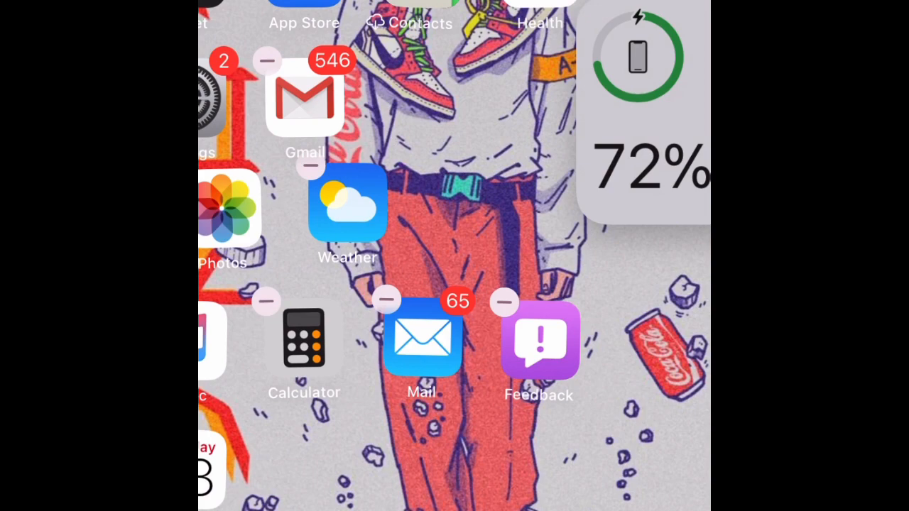